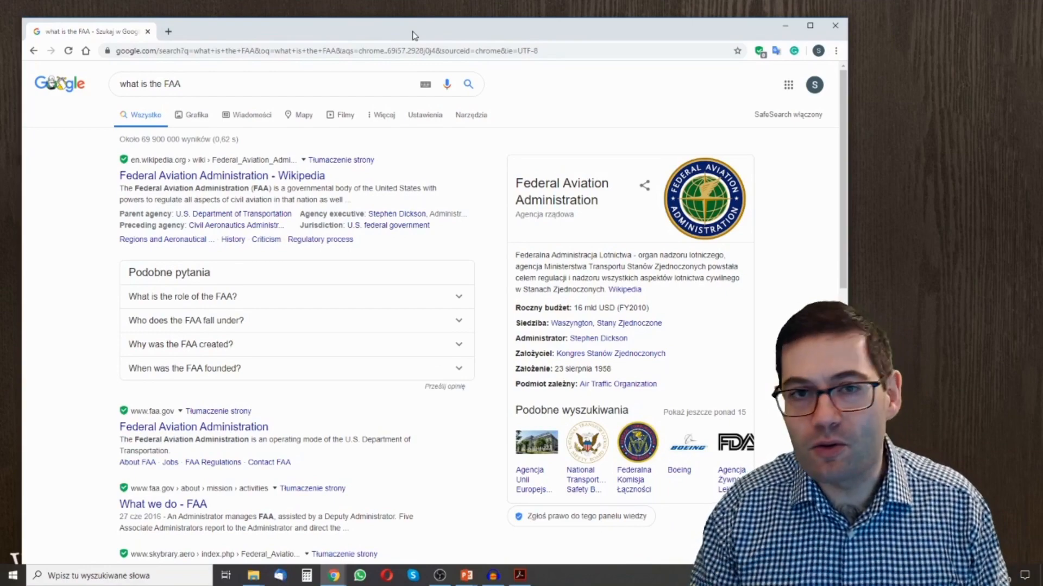
# Step: Advance the toolkit (2).pdf brochure from page 1 to page 2 with the Format and Word Tools
pyautogui.click(519, 575)
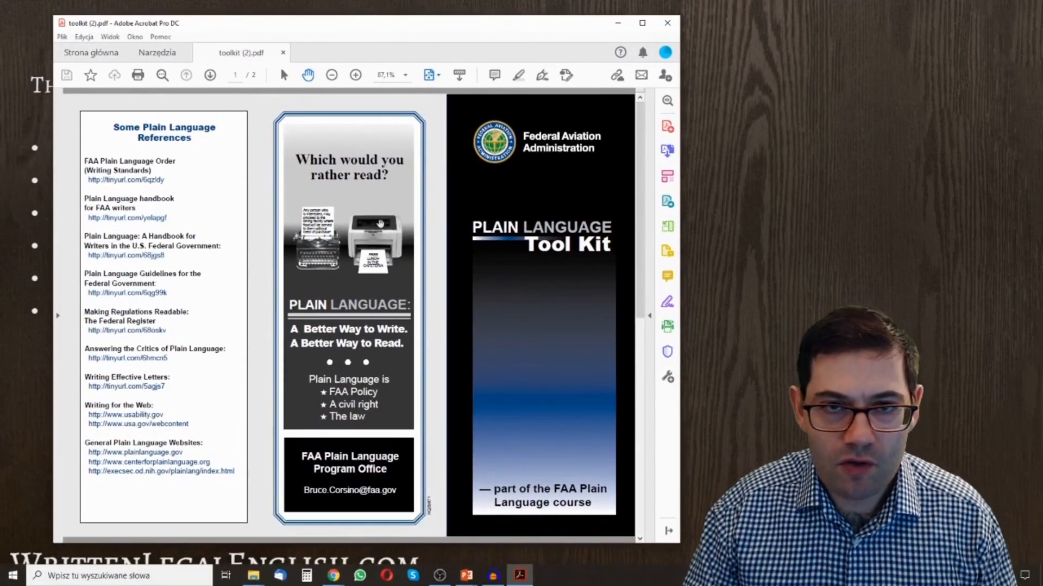
pyautogui.click(210, 75)
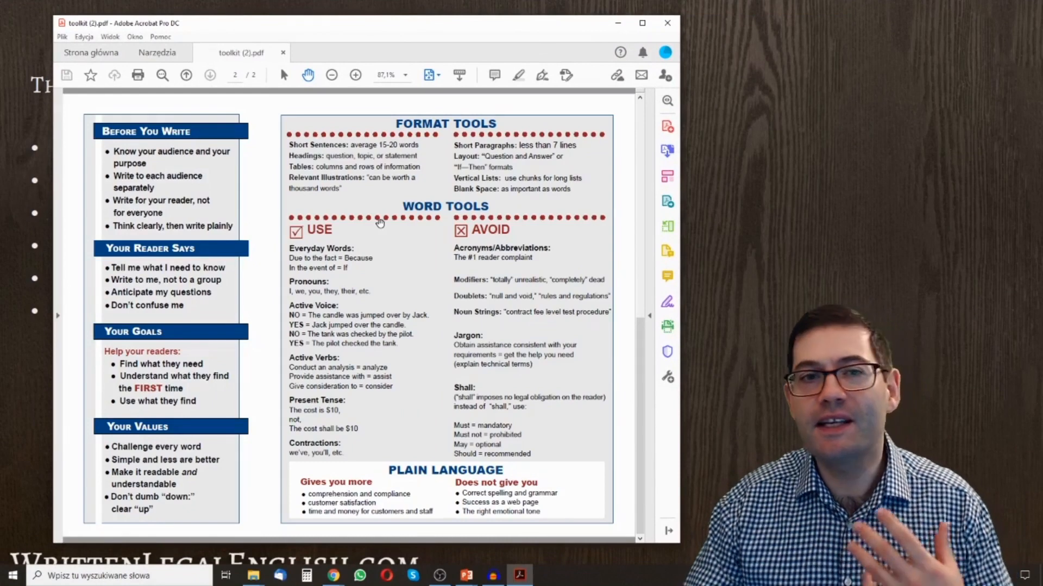